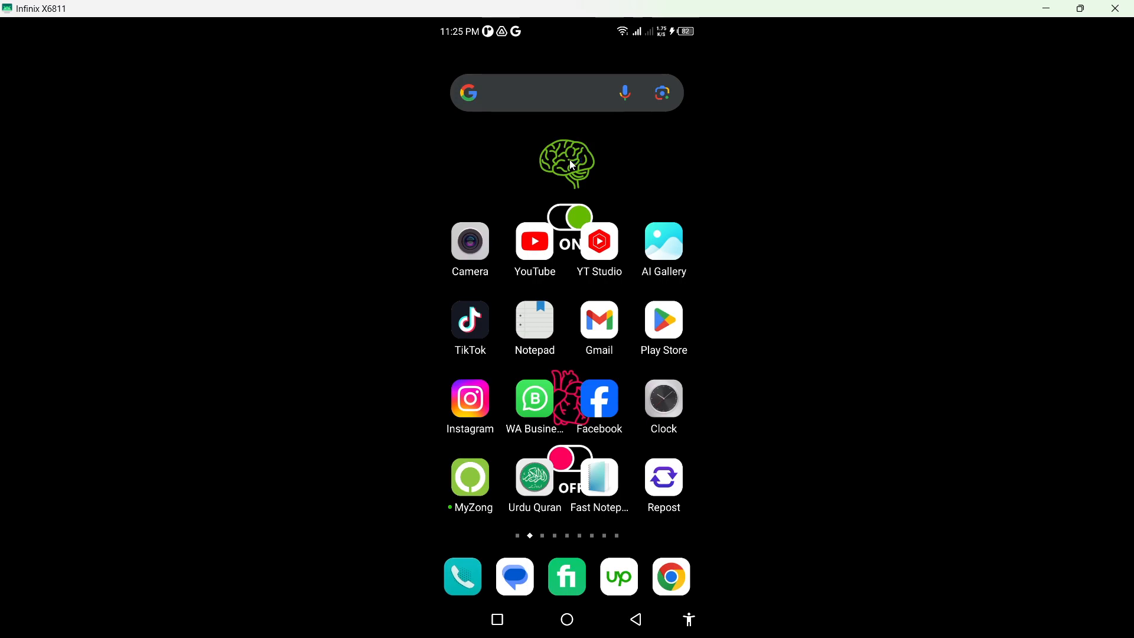
{"action": "mouse_move", "coordinate": [663, 391]}
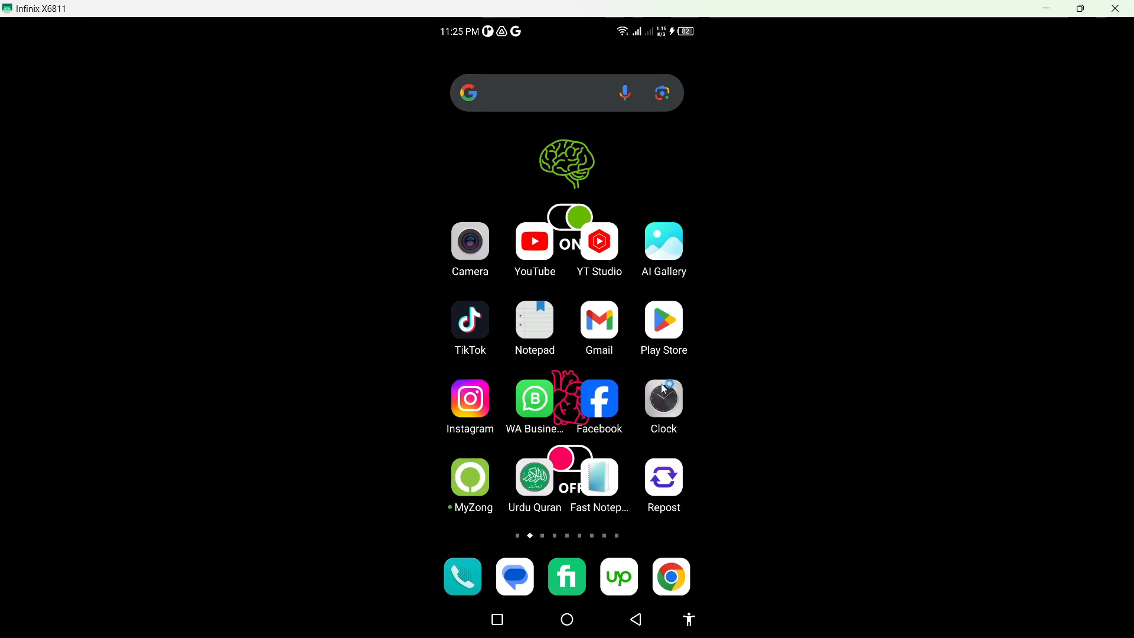
Step: Launch Facebook and reach Settings from the account menu's Settings & privacy section
{"action": "left_click", "coordinate": [599, 398]}
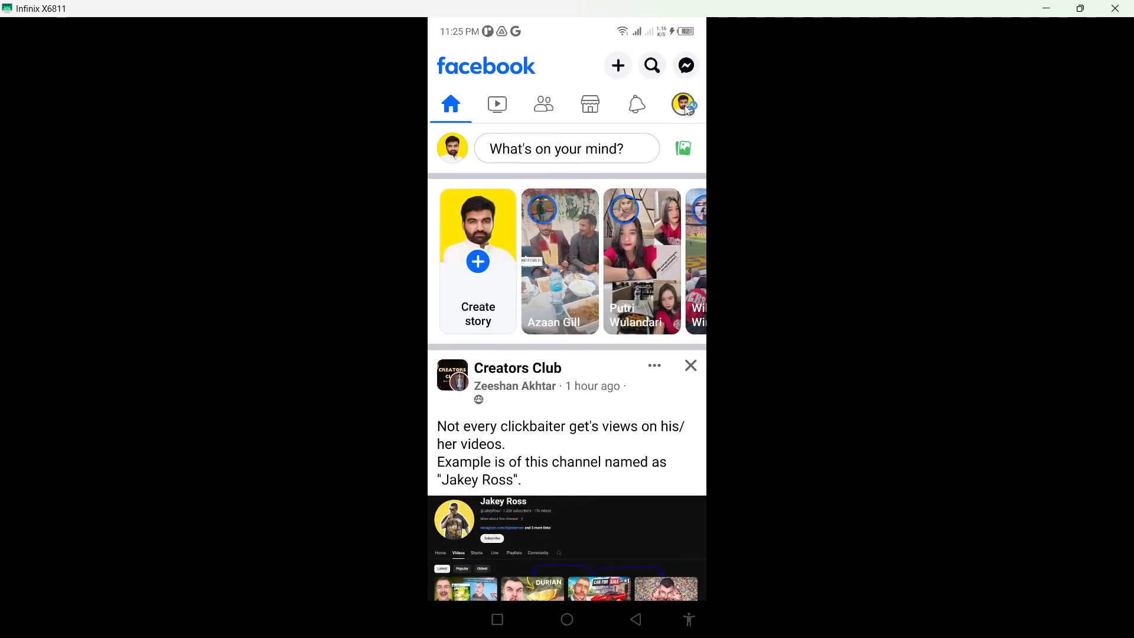
{"action": "left_click", "coordinate": [681, 104]}
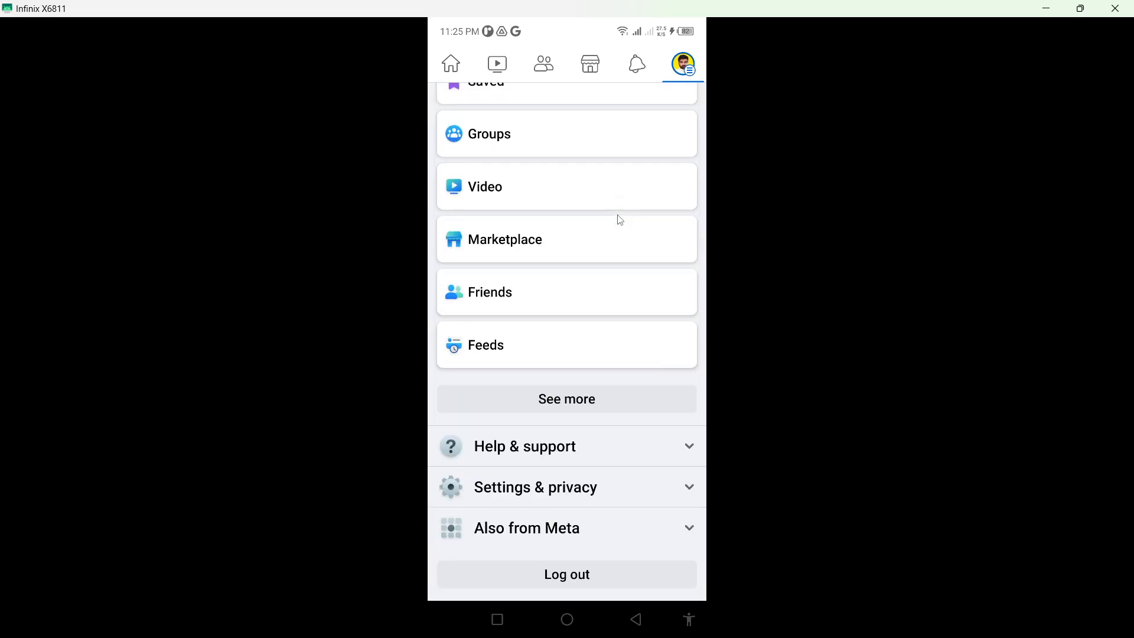
{"action": "left_click", "coordinate": [535, 487]}
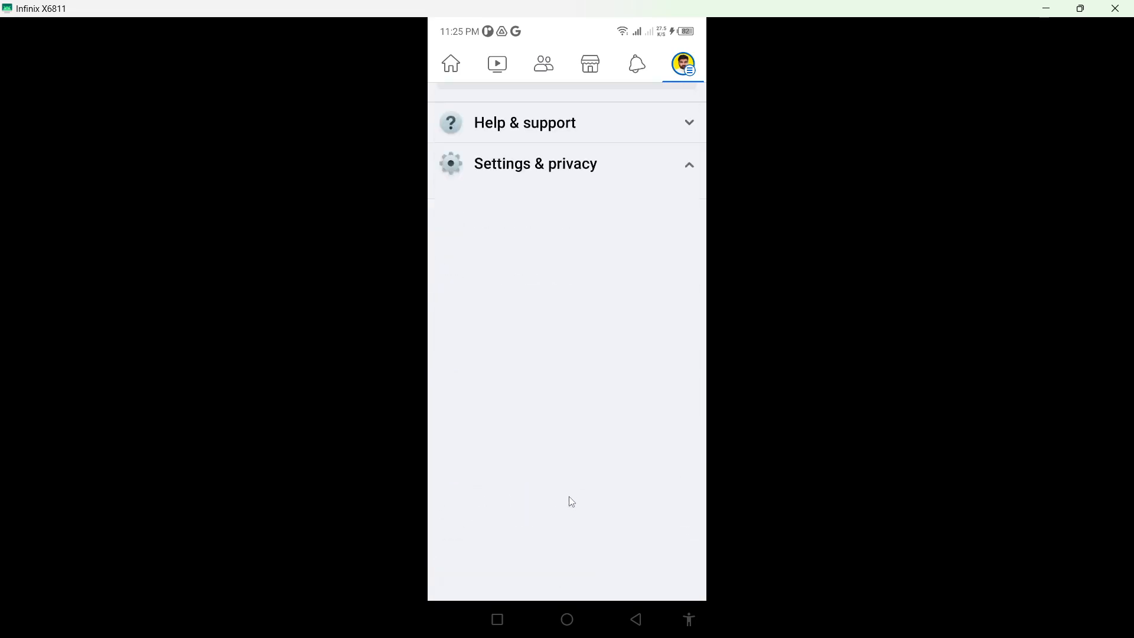
{"action": "left_click", "coordinate": [535, 163]}
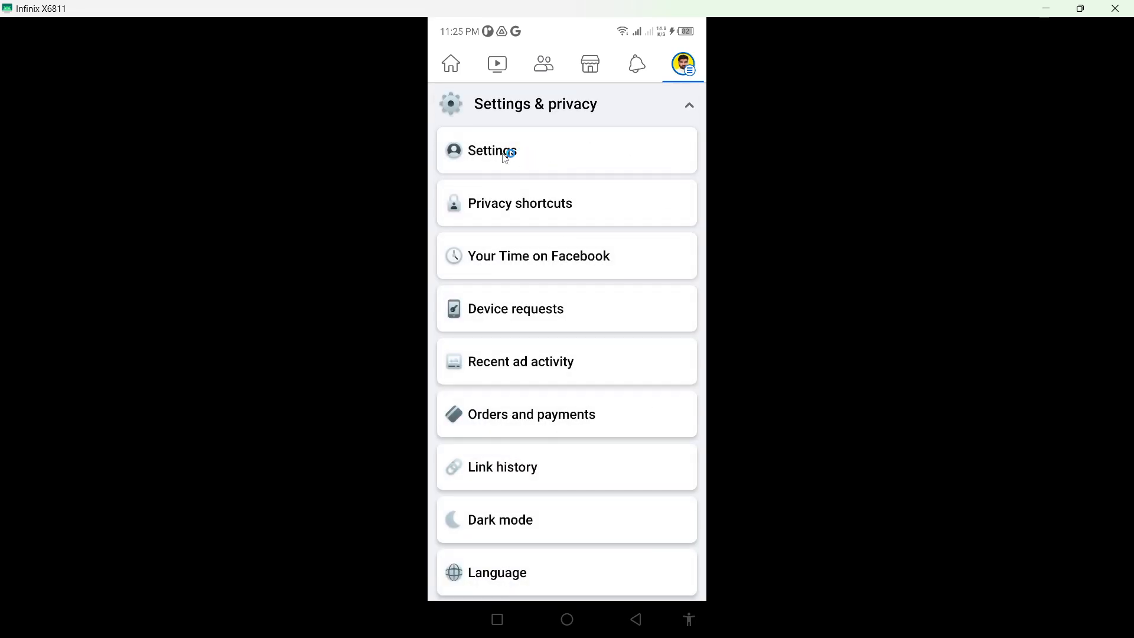
{"action": "left_click", "coordinate": [491, 150]}
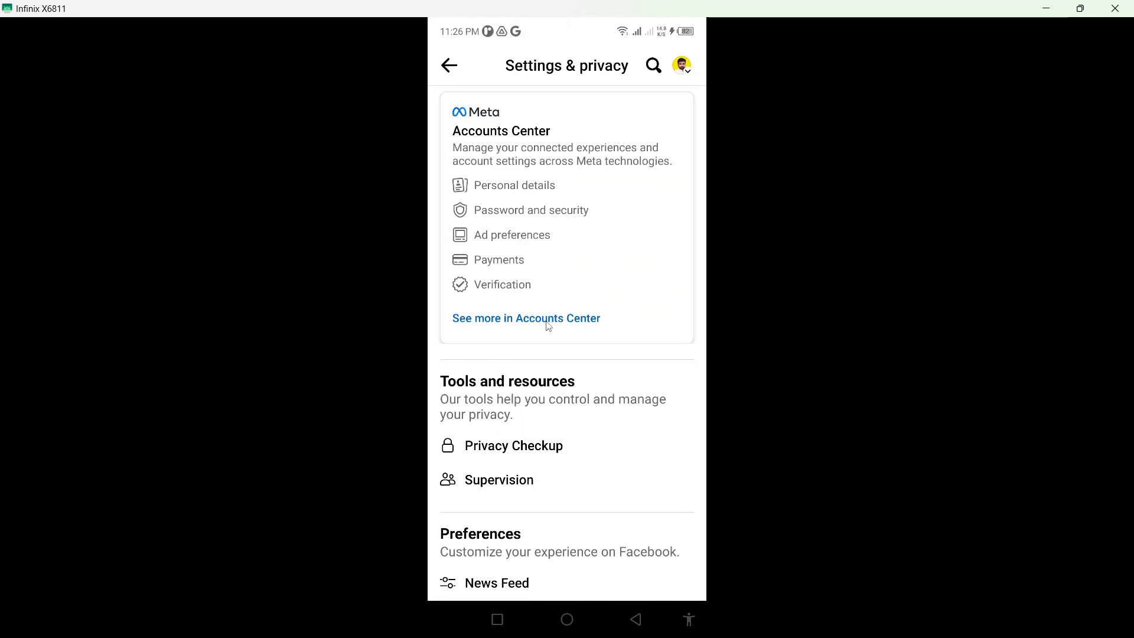
Step: Go through Accounts Center and Personal details to Account ownership and control
{"action": "left_click", "coordinate": [525, 318]}
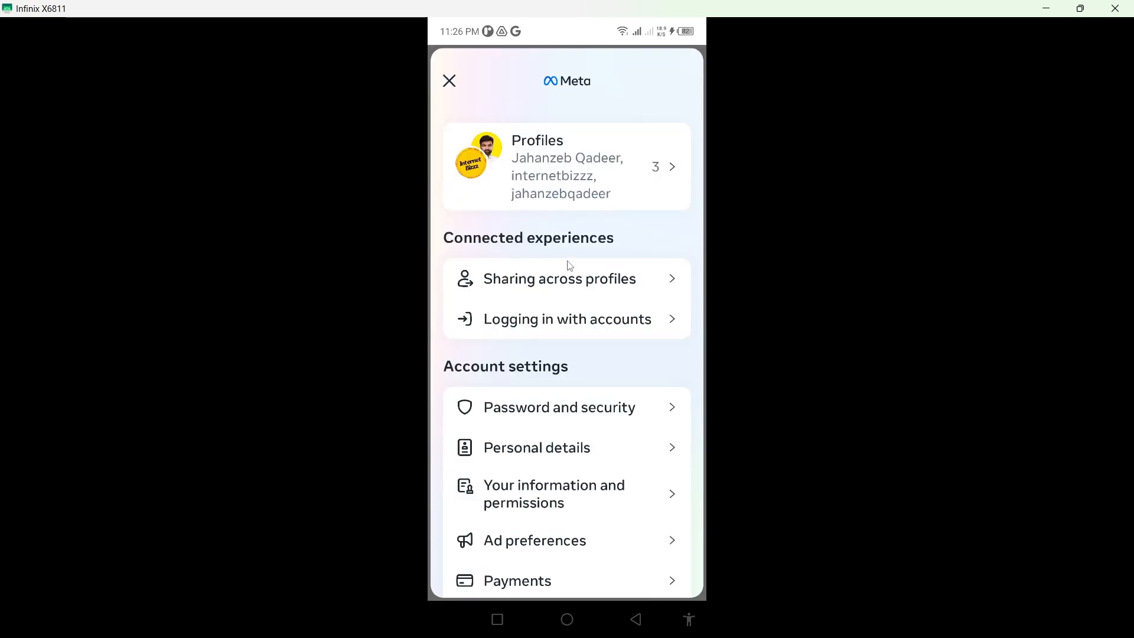
{"action": "mouse_move", "coordinate": [566, 366]}
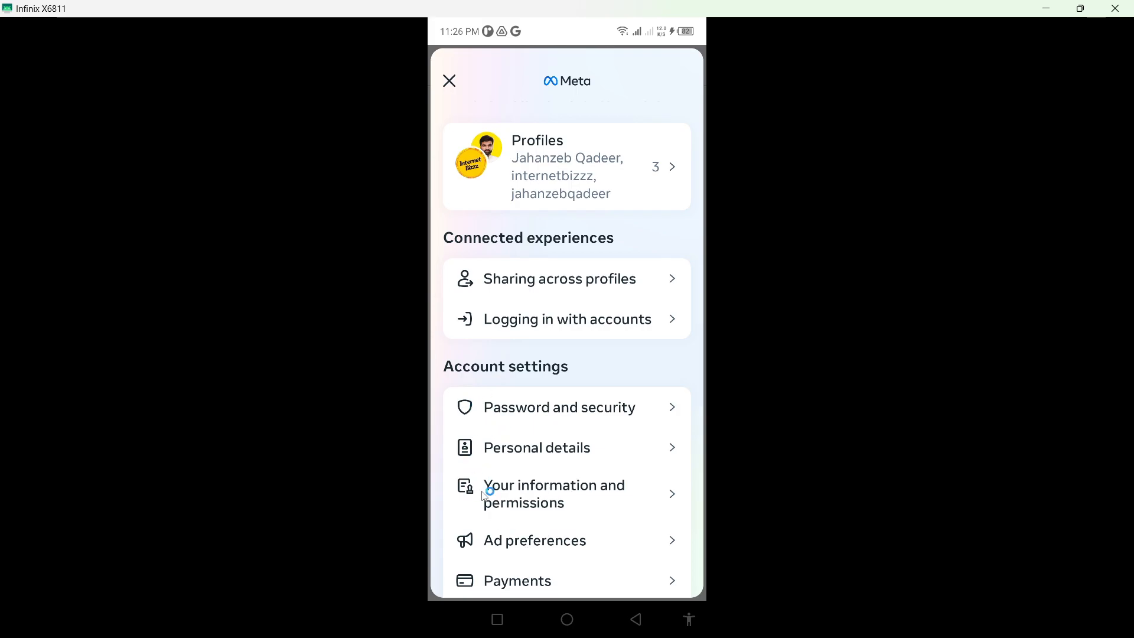
{"action": "left_click", "coordinate": [537, 446]}
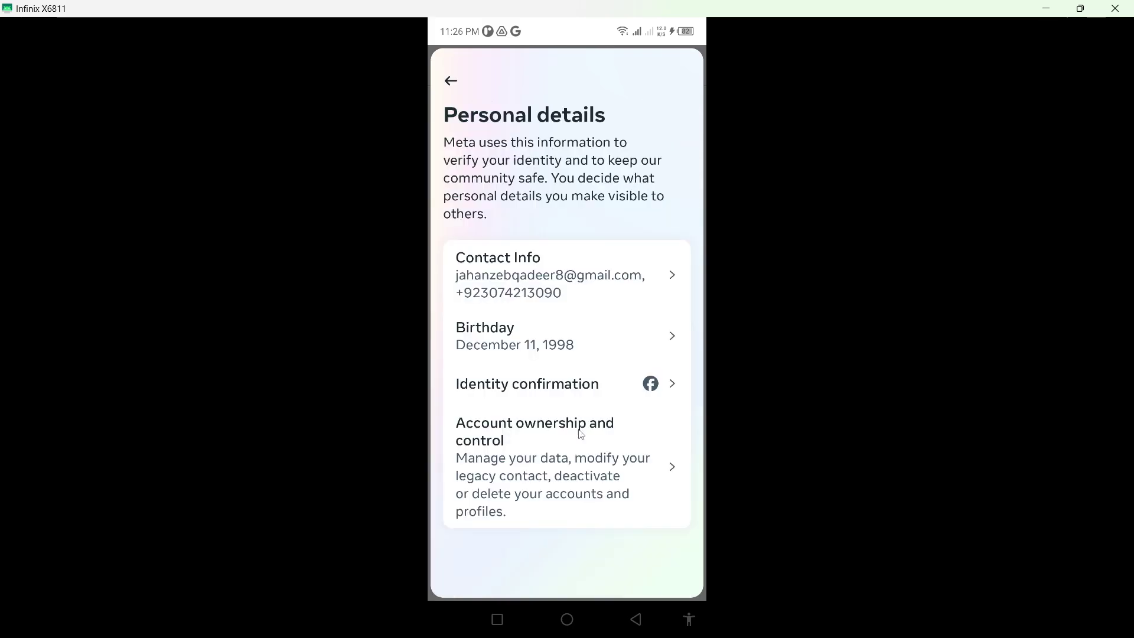
{"action": "mouse_move", "coordinate": [520, 460]}
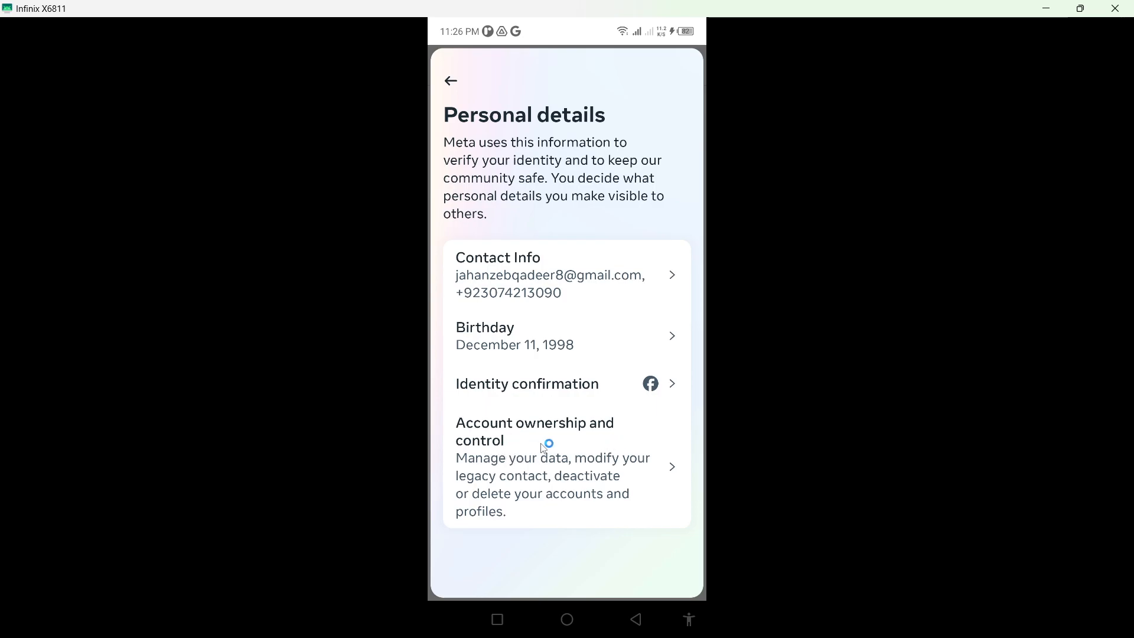
{"action": "left_click", "coordinate": [535, 467]}
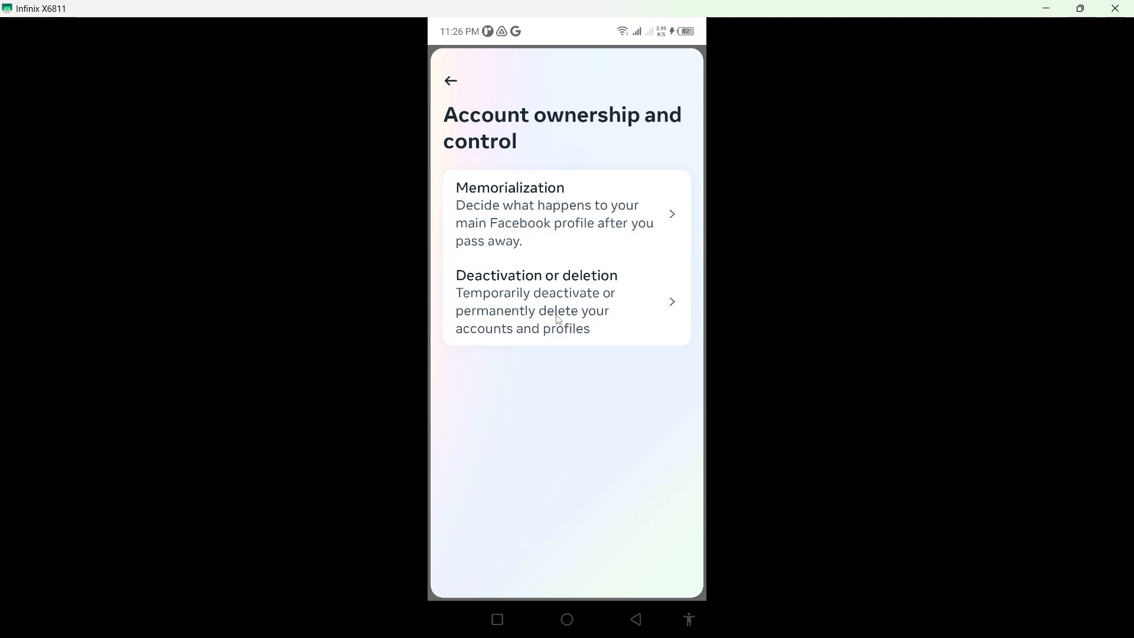
Step: Enter Deactivation or deletion, pick the Facebook profile and keep Deactivate account selected
{"action": "left_click", "coordinate": [565, 301]}
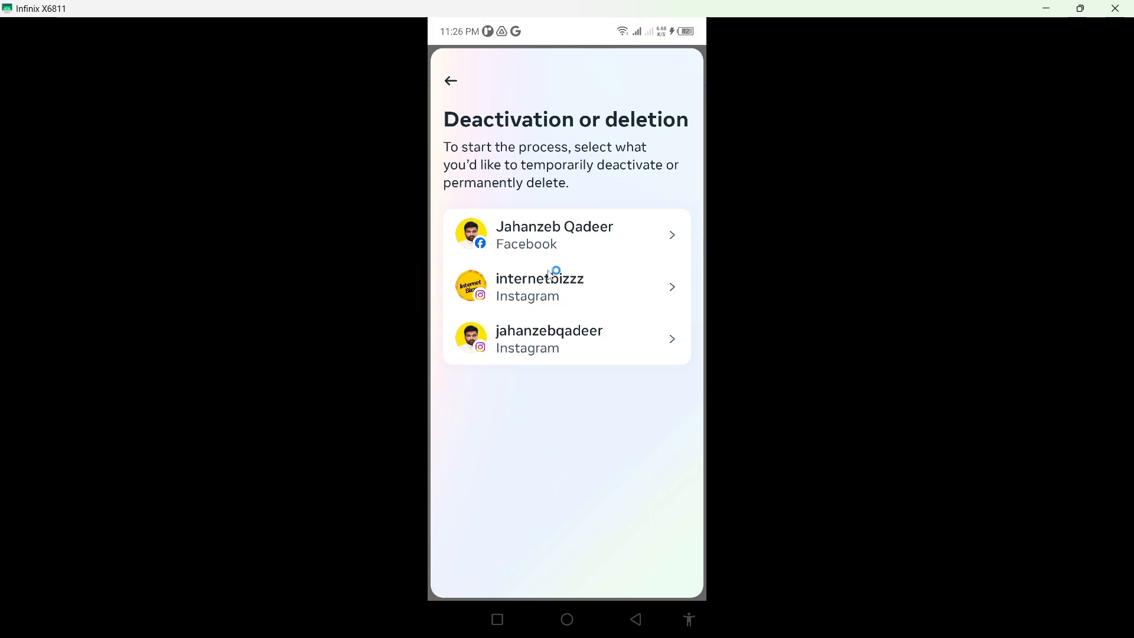
{"action": "left_click", "coordinate": [566, 234]}
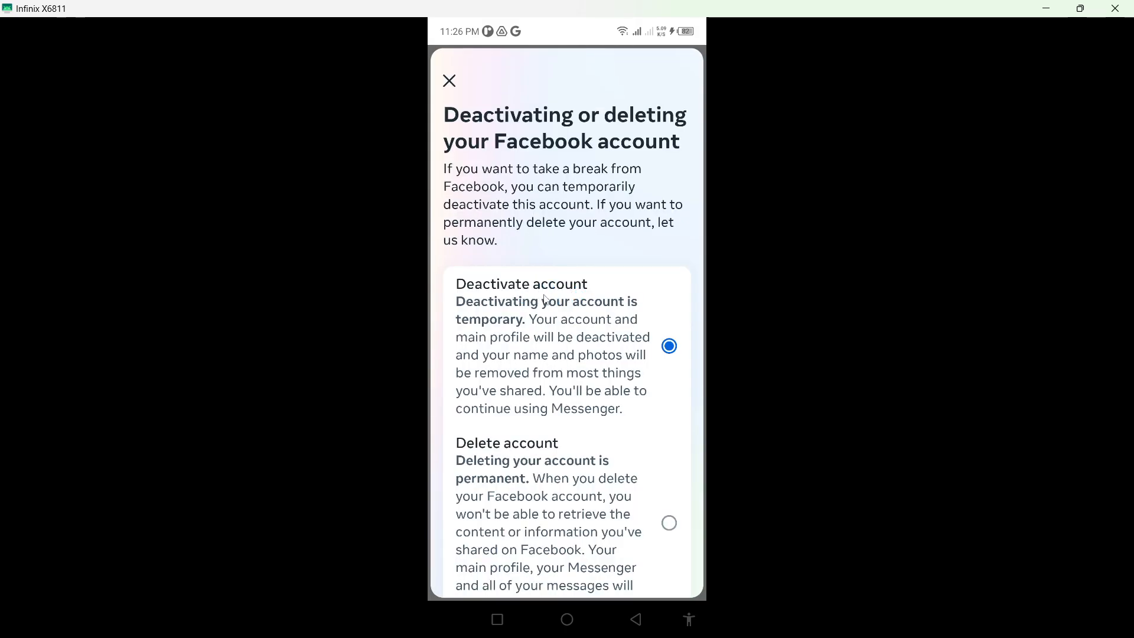
{"action": "scroll", "scroll_direction": "down", "scroll_amount": 3}
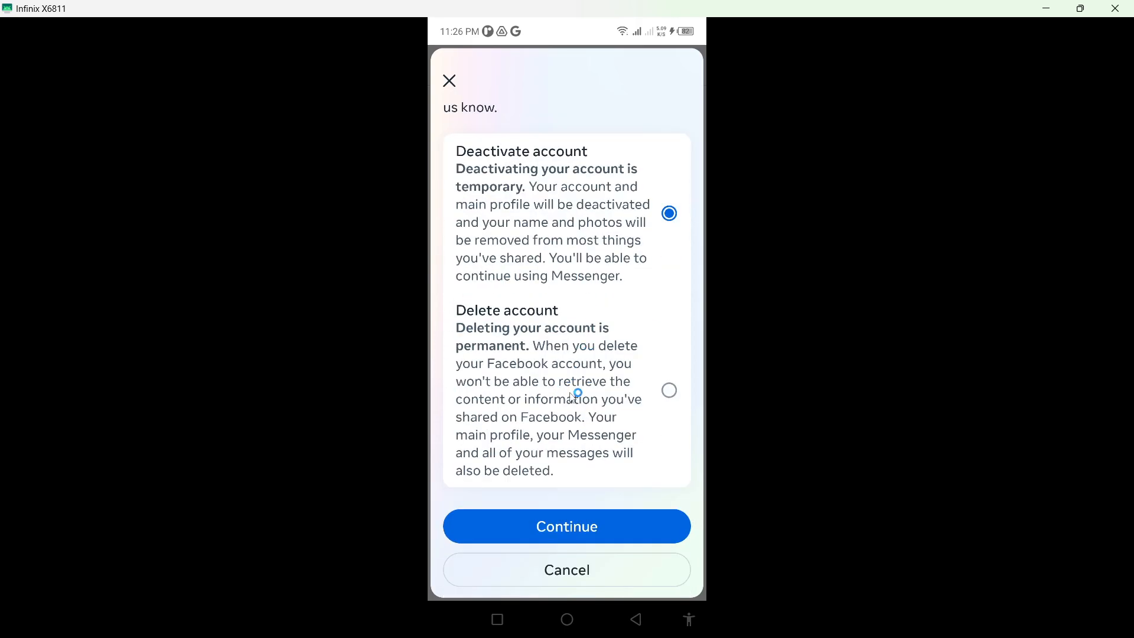
{"action": "scroll", "scroll_direction": "up", "scroll_amount": 3}
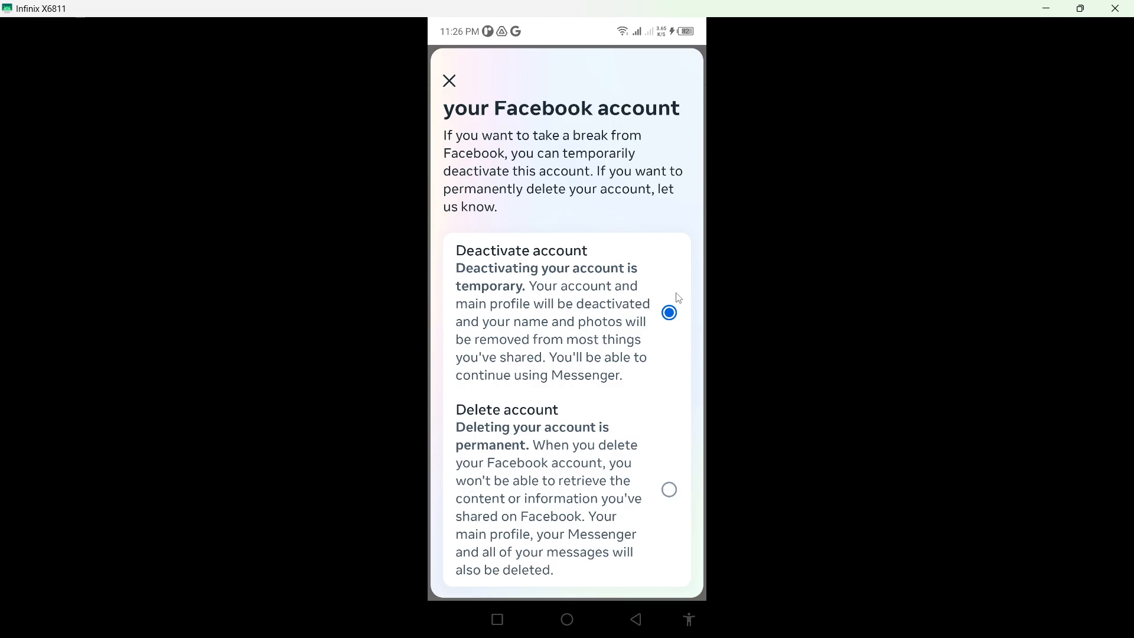
Step: Continue deactivation and review the list of Pages and profiles it will also deactivate
{"action": "left_click", "coordinate": [668, 312]}
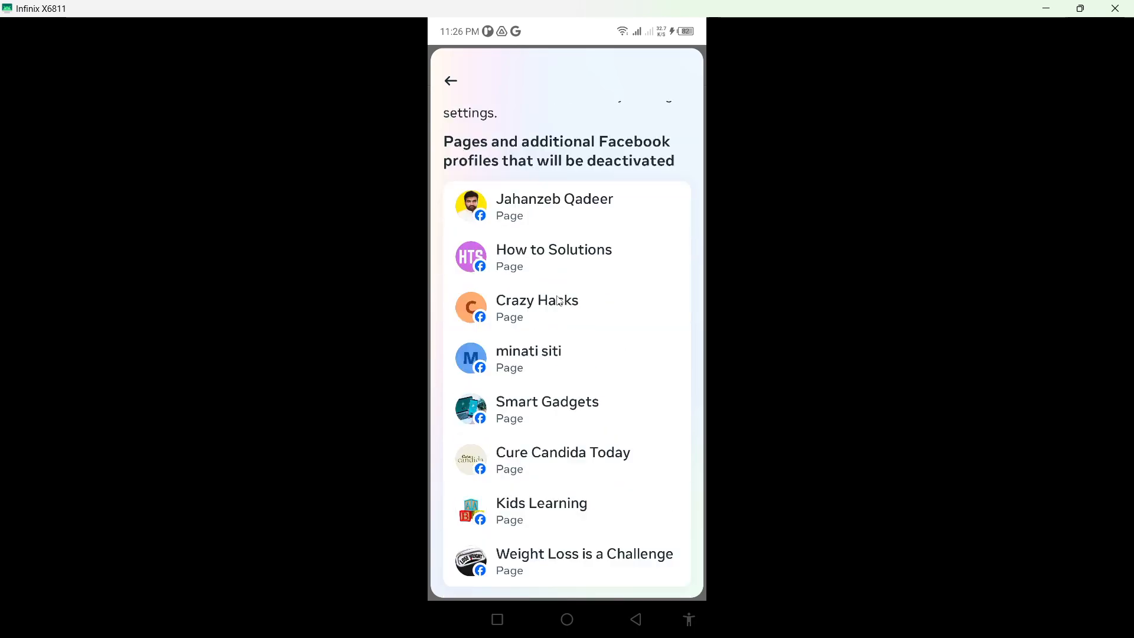
{"action": "scroll", "scroll_direction": "up", "scroll_amount": 3}
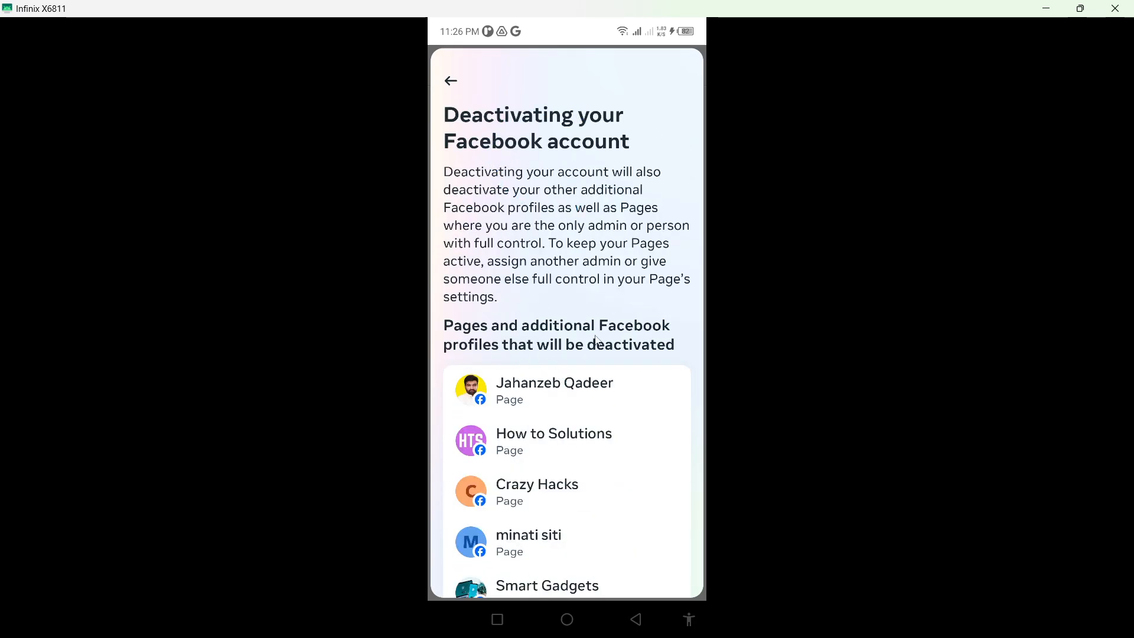
{"action": "scroll", "scroll_direction": "down", "scroll_amount": 3}
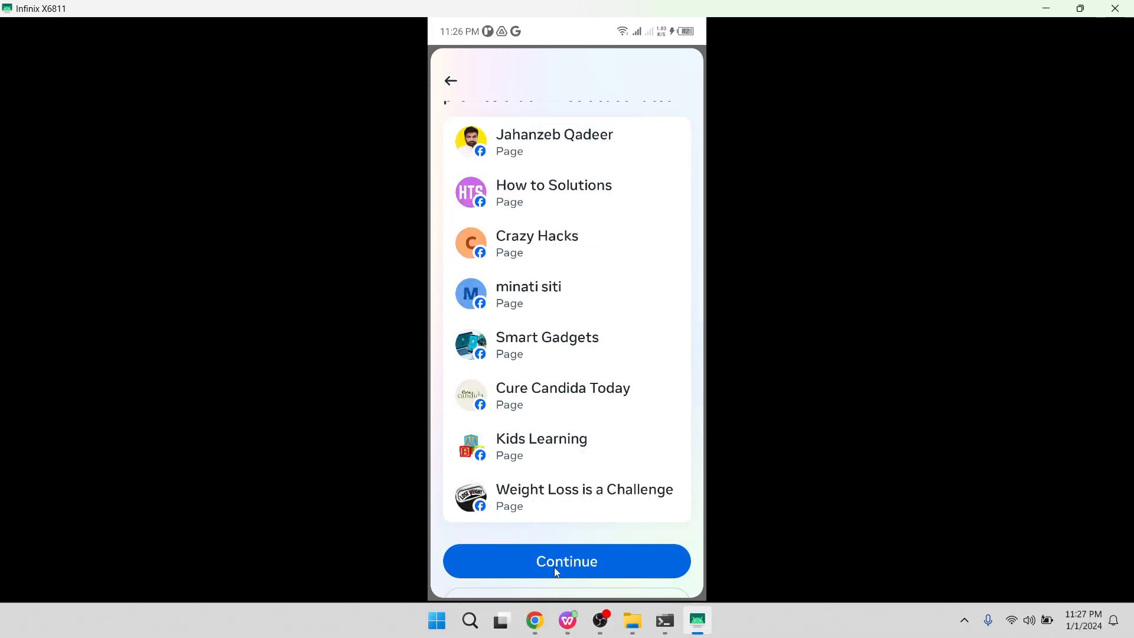
{"action": "left_click", "coordinate": [567, 560]}
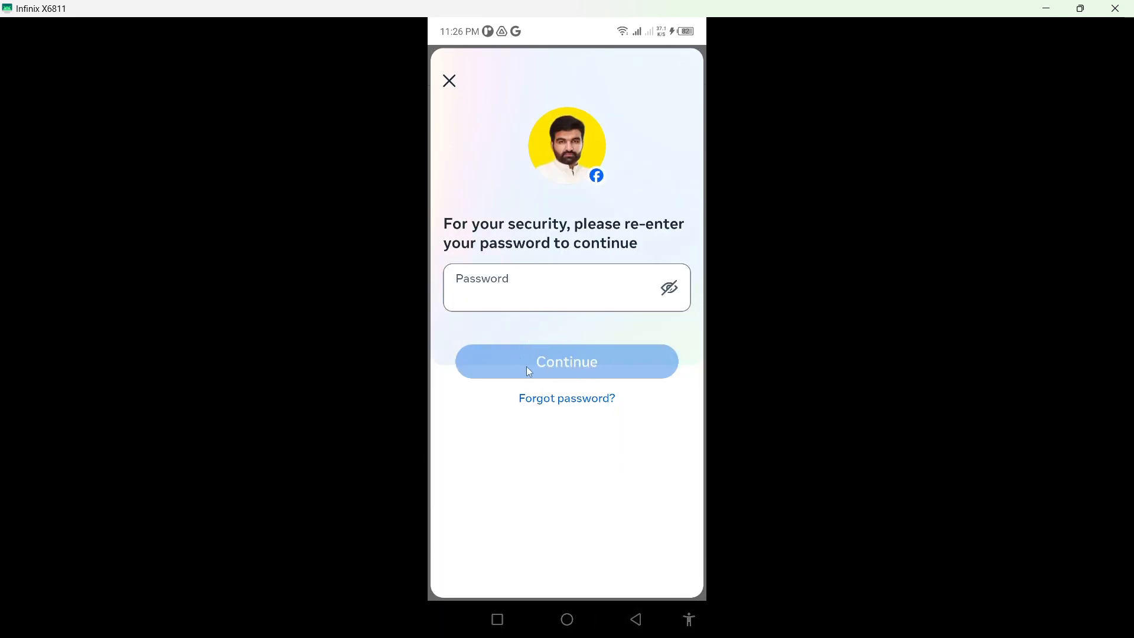
{"action": "mouse_move", "coordinate": [598, 470]}
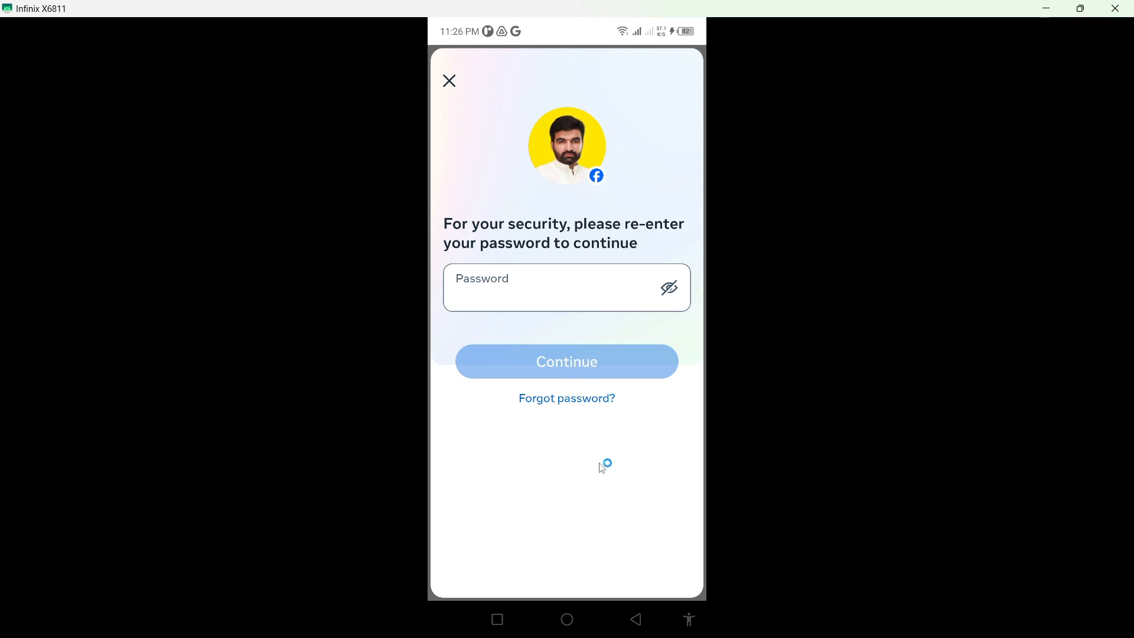
Step: Activate the empty Password field on the security re-entry prompt
{"action": "left_click", "coordinate": [556, 287]}
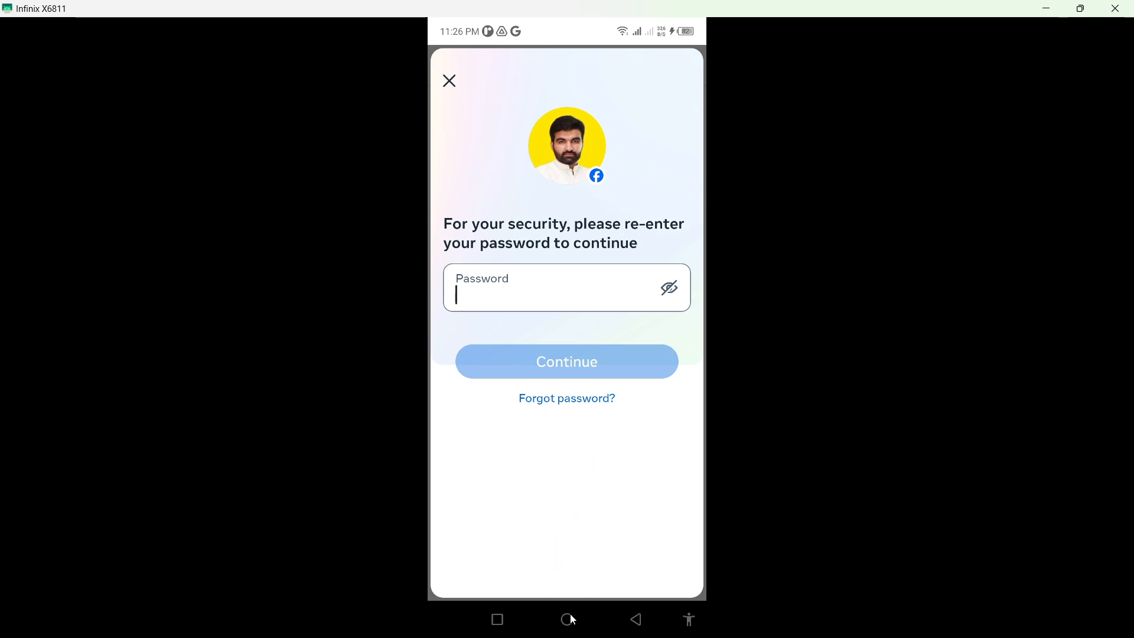